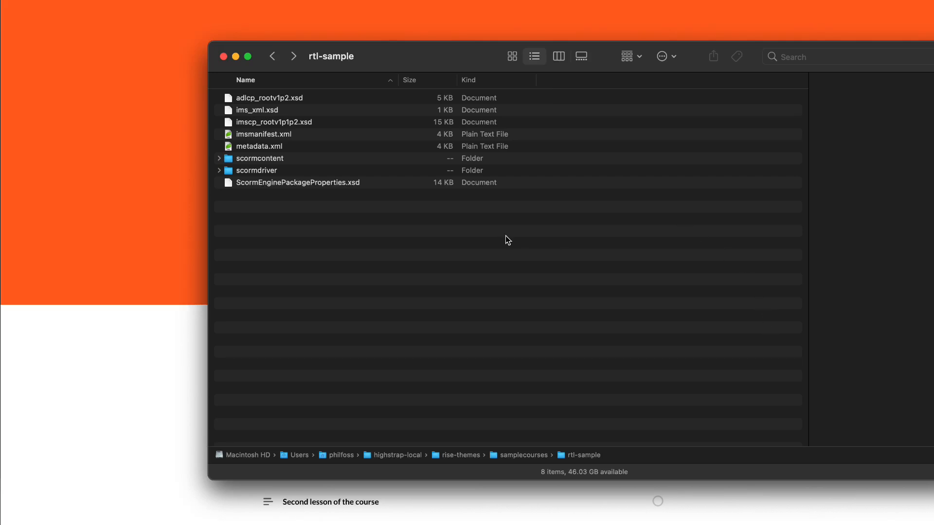
# Expand scormcontent in the rtl-sample package and select index.html
pyautogui.click(247, 56)
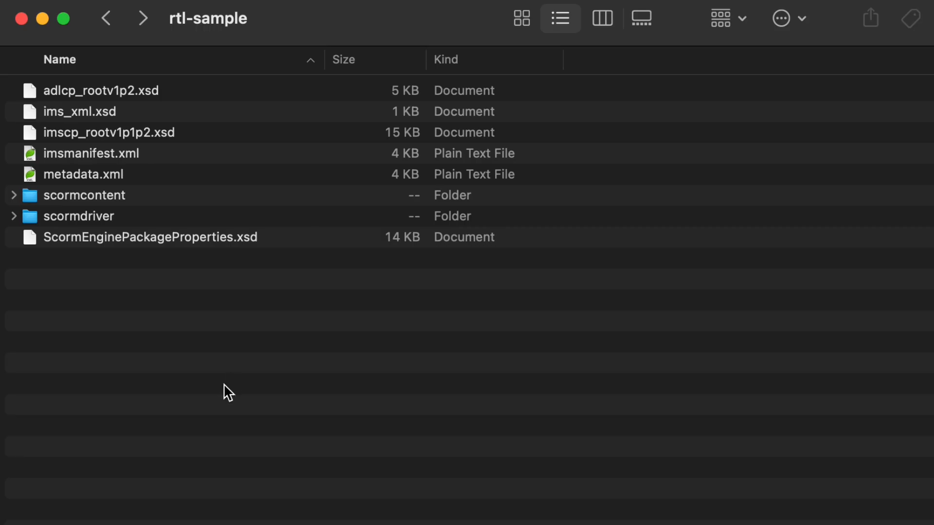
pyautogui.click(13, 195)
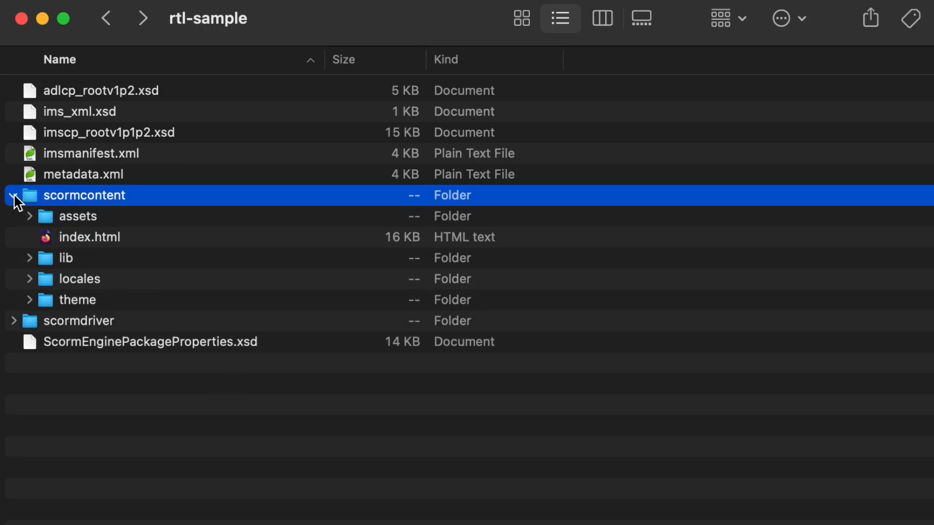
pyautogui.click(90, 236)
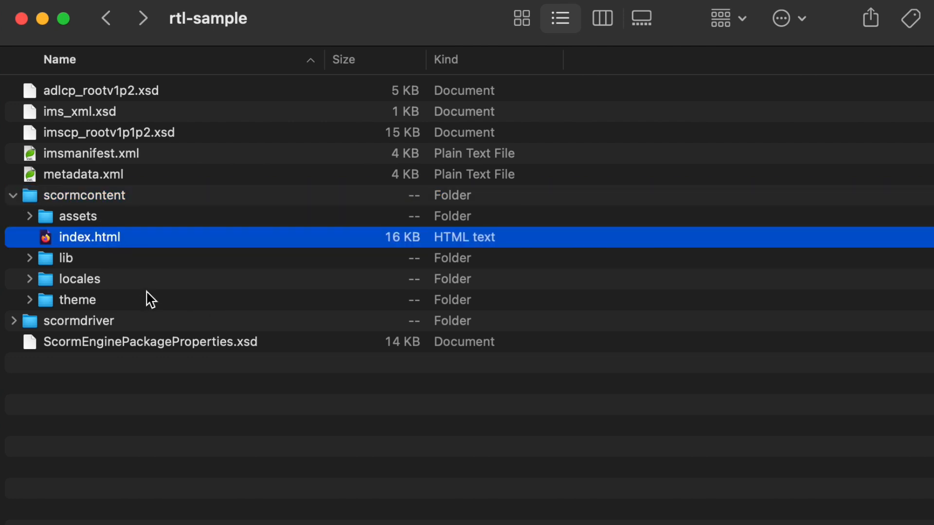
pyautogui.moveTo(99, 252)
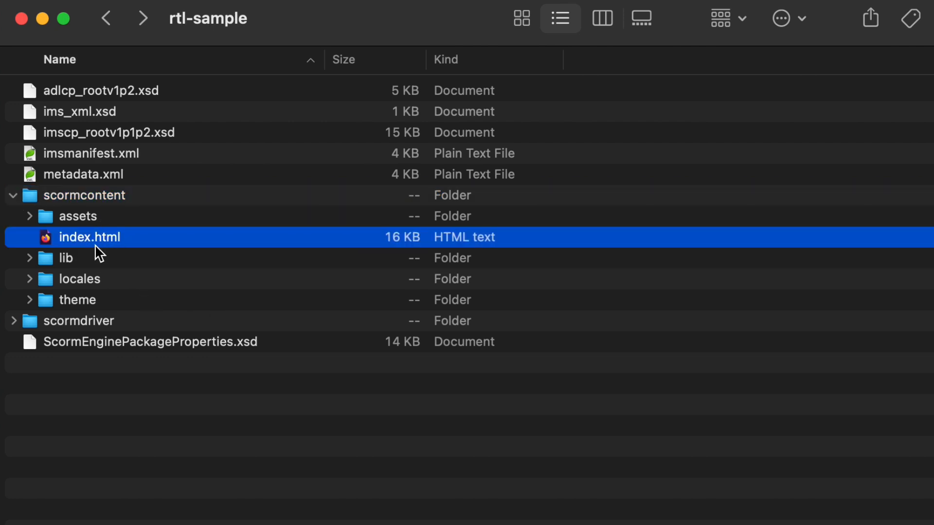
pyautogui.moveTo(92, 308)
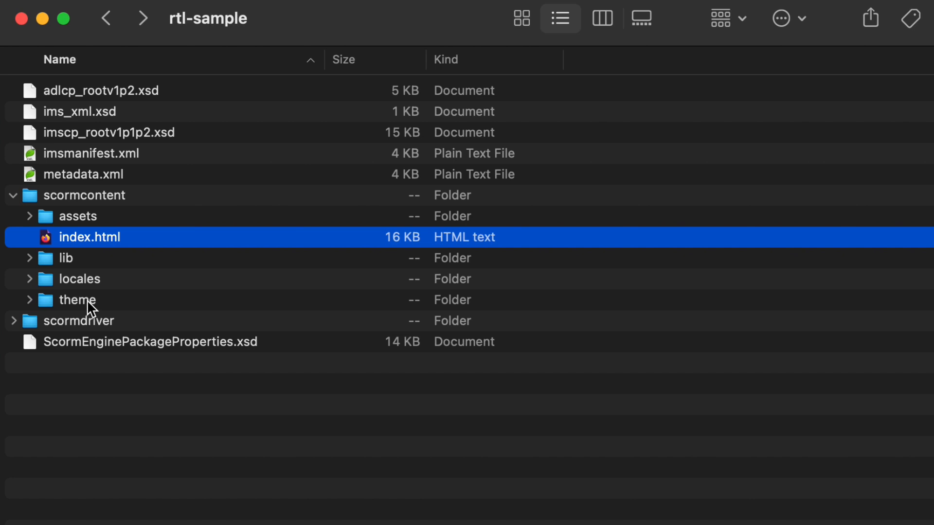
pyautogui.doubleClick(74, 299)
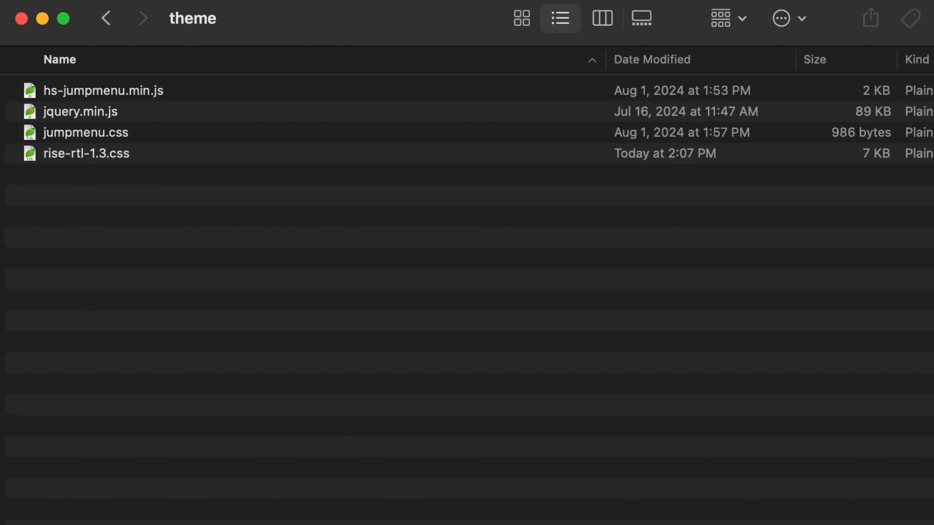
pyautogui.click(85, 153)
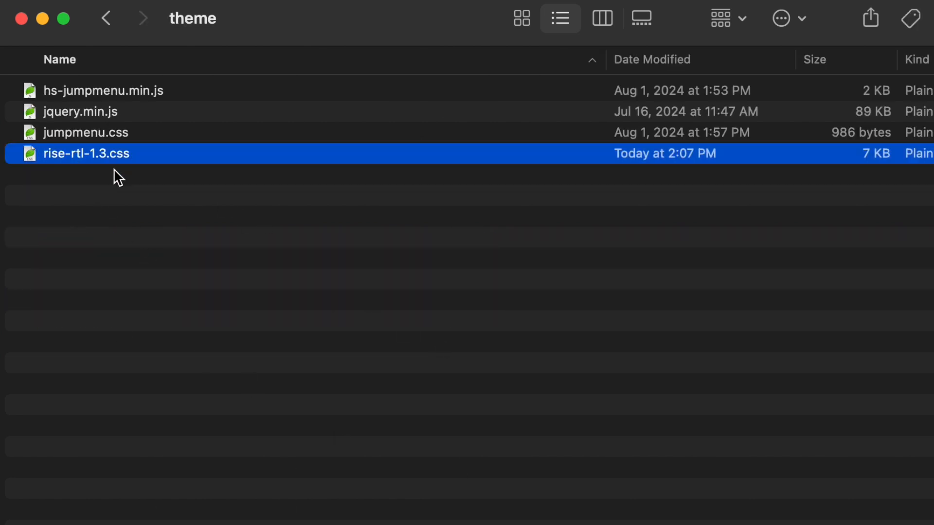
pyautogui.moveTo(106, 18)
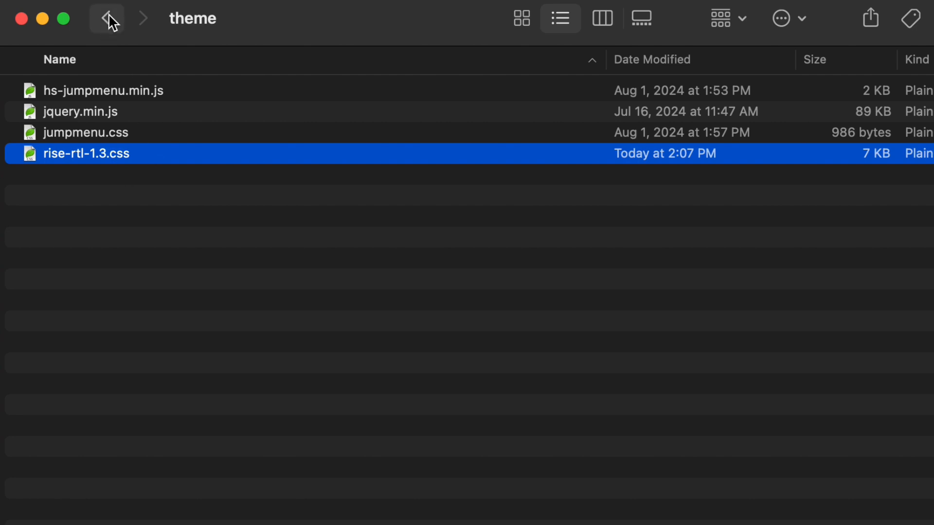
pyautogui.click(106, 18)
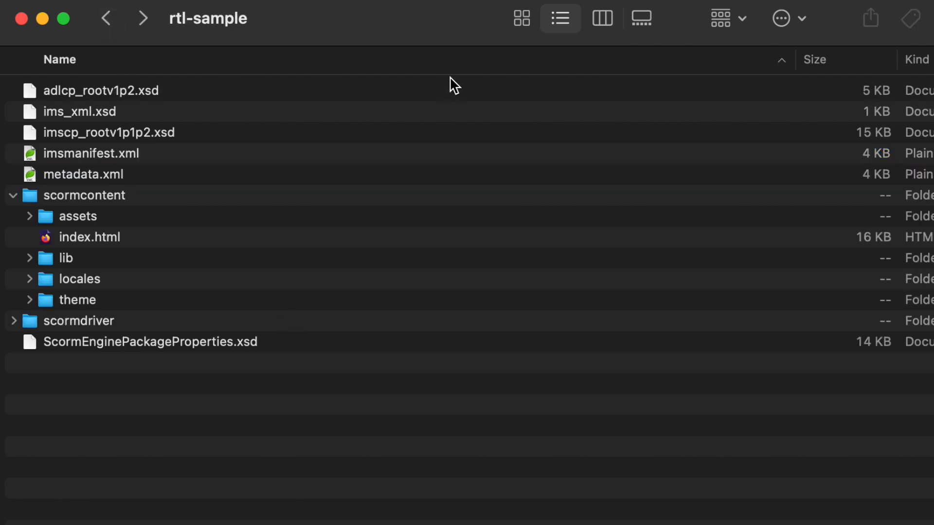
pyautogui.moveTo(88, 241)
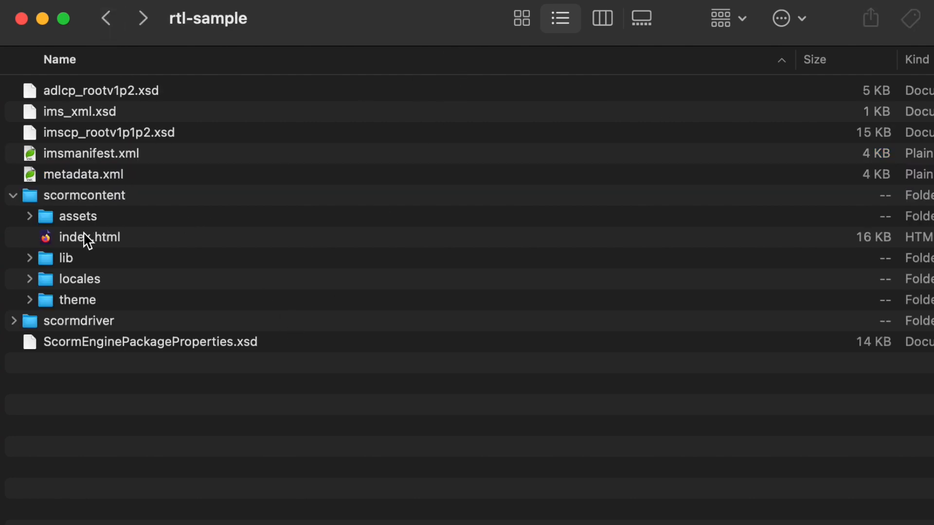
pyautogui.rightClick(89, 237)
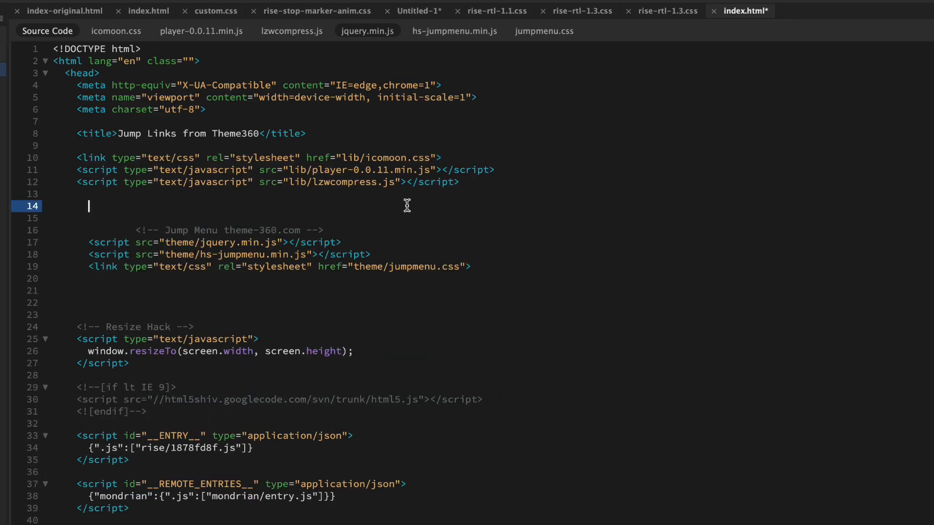
pyautogui.moveTo(288, 300)
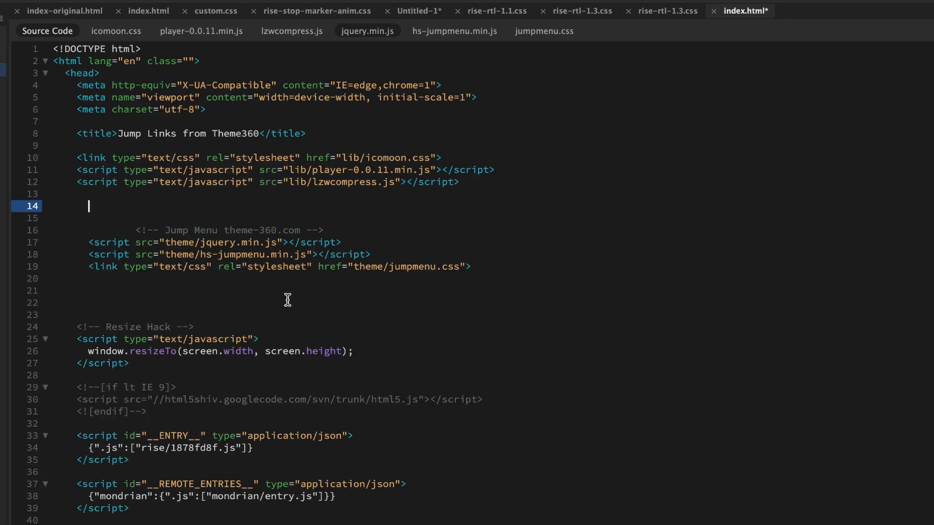
# Place the cursor on the blank head lines of index.html and bring up the context menu
pyautogui.click(473, 276)
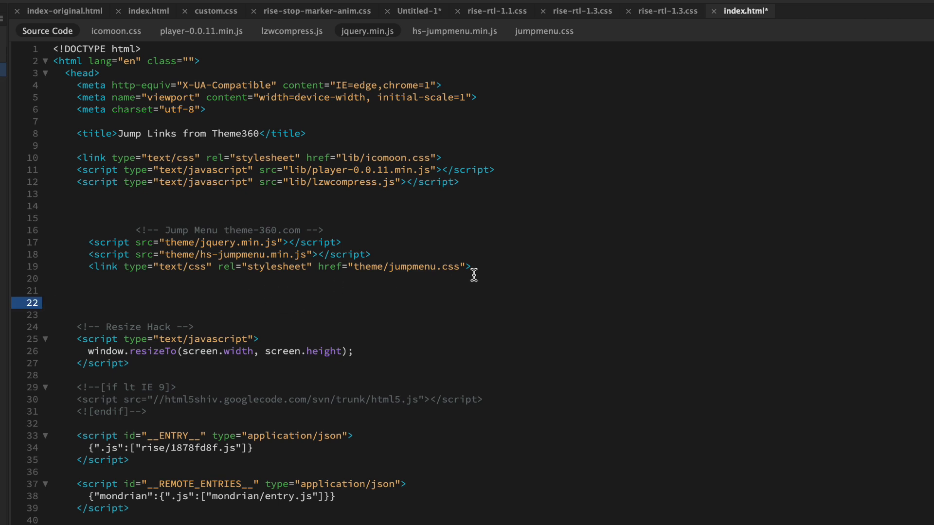
pyautogui.click(135, 217)
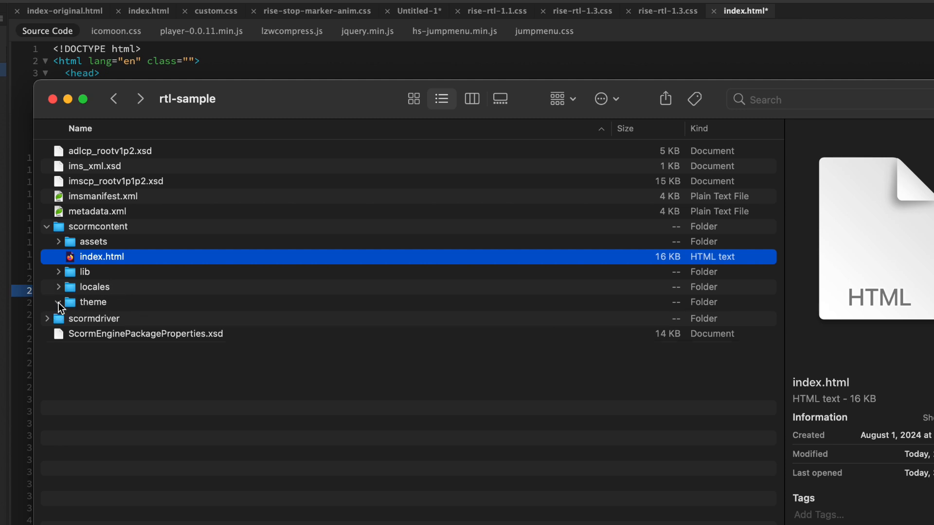
pyautogui.rightClick(96, 362)
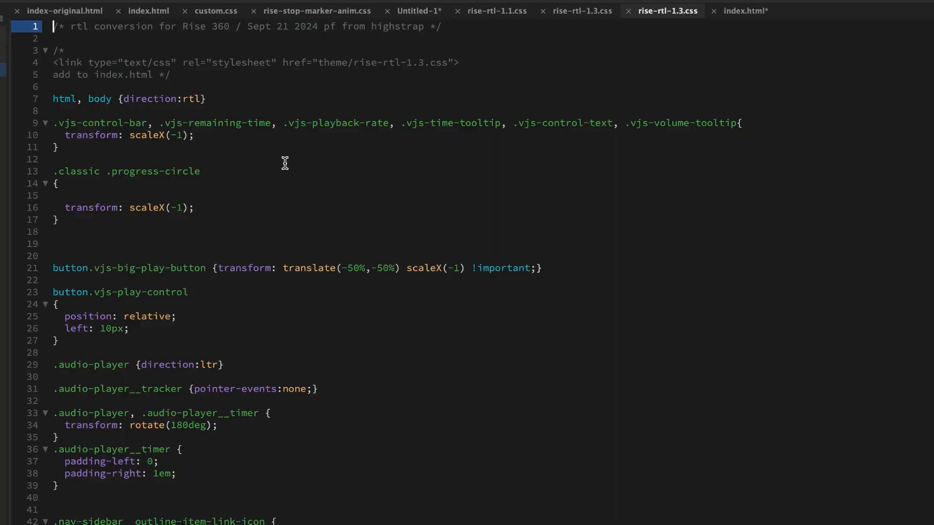
pyautogui.moveTo(484, 58)
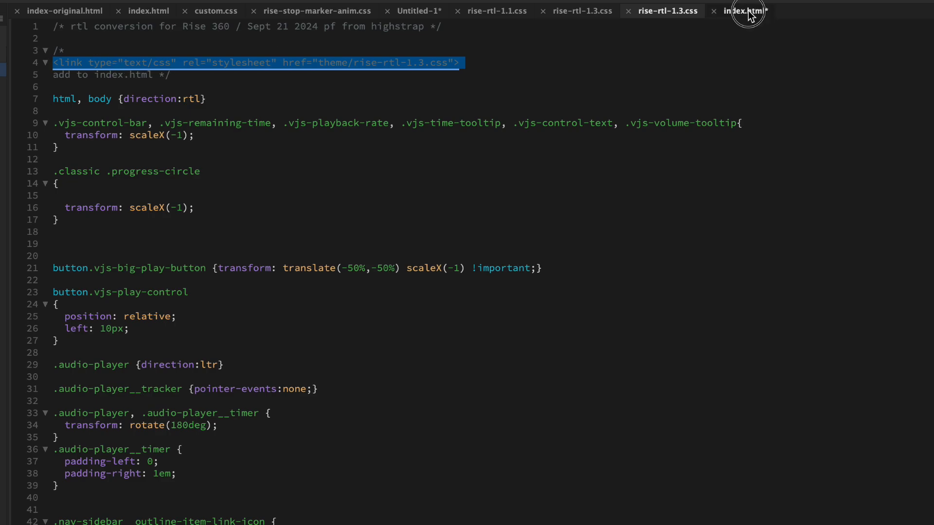
# Return to the index.html tab to paste the rise-rtl-1.3.css link tag
pyautogui.click(743, 11)
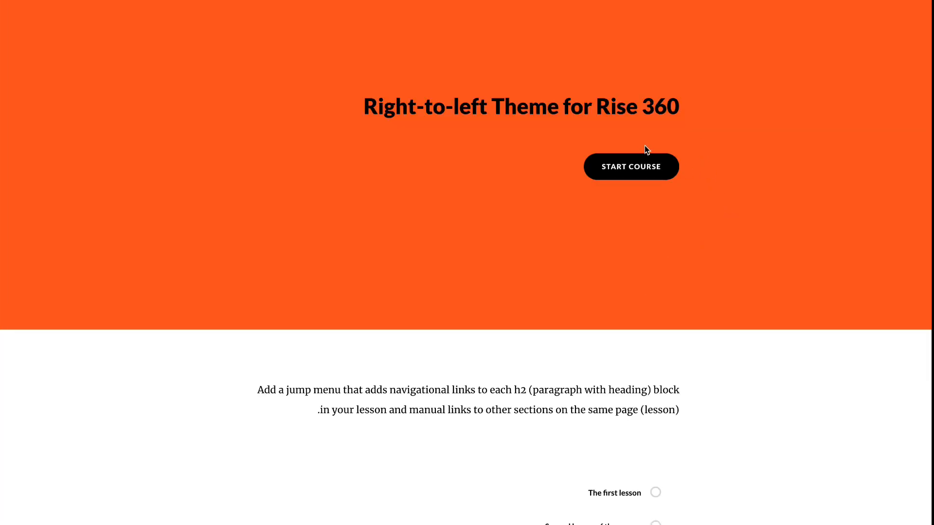
# Start the course, hide and re-show the sidebar outline, and scroll to the top
pyautogui.click(631, 166)
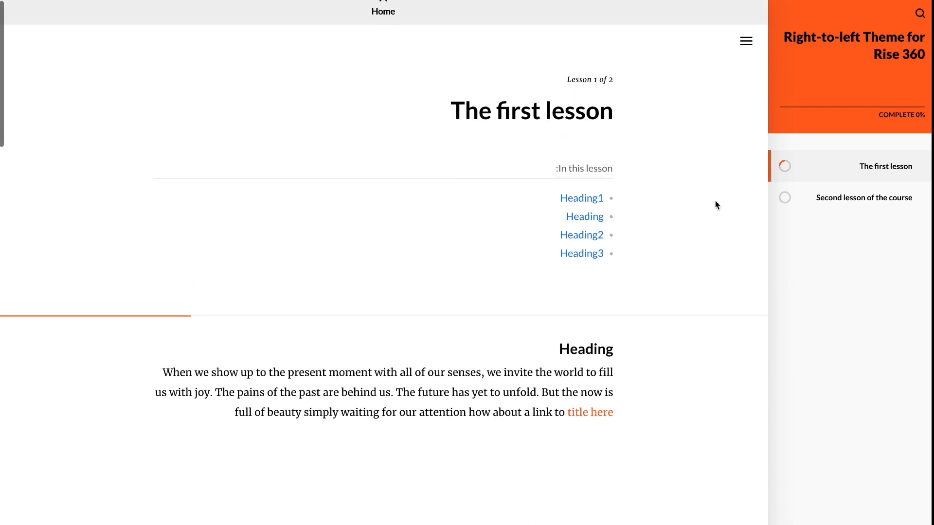
pyautogui.click(745, 40)
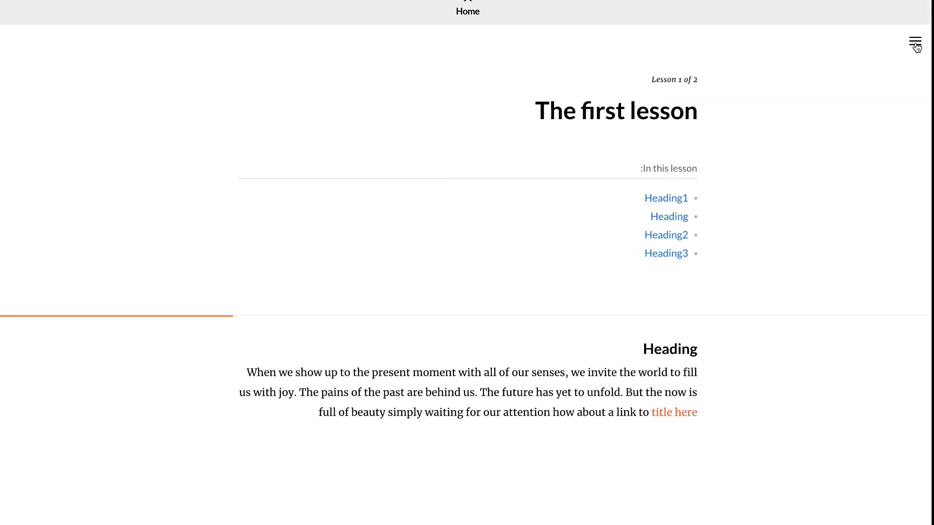
pyautogui.click(916, 41)
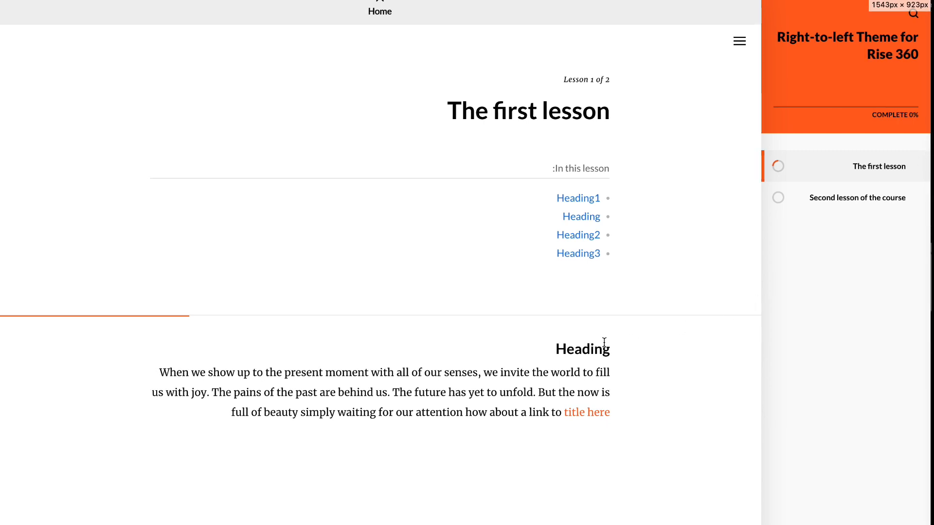
pyautogui.scroll(3)
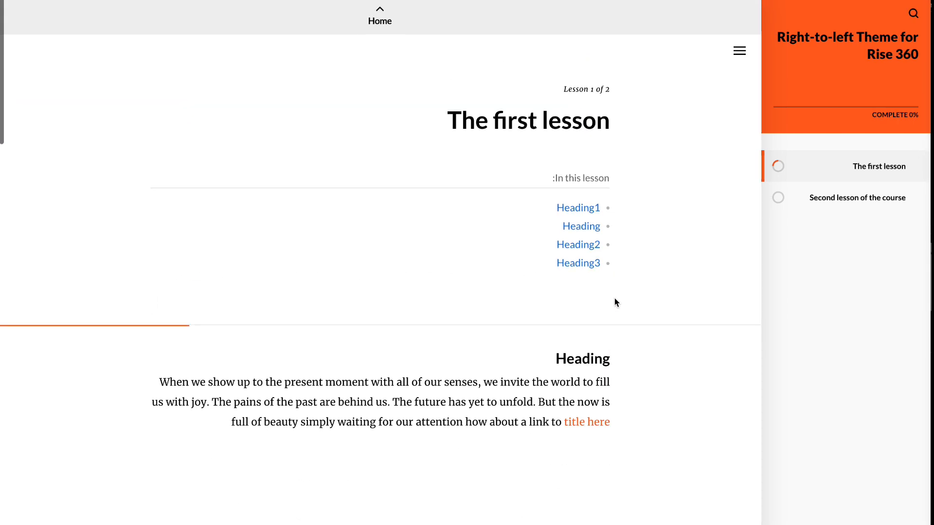
pyautogui.moveTo(675, 307)
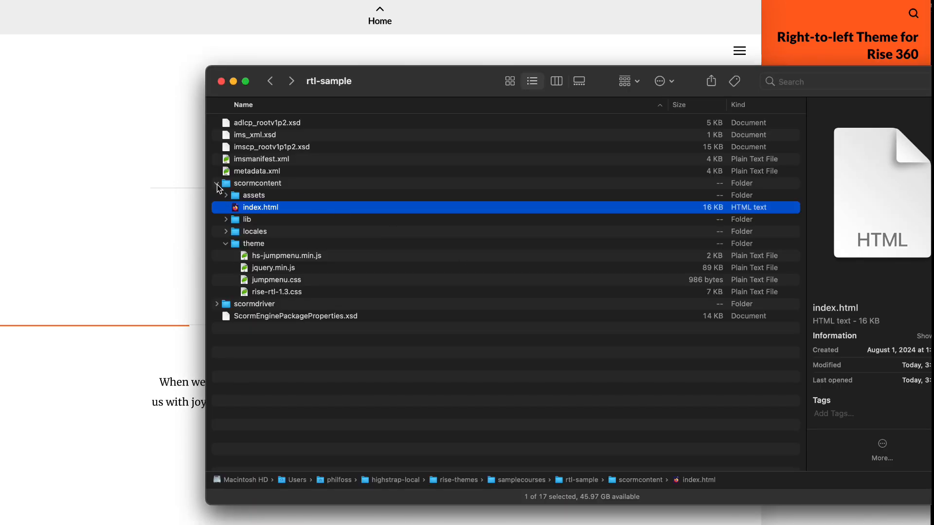
# Collapse scormcontent, select all eight package items, and show their actions menu
pyautogui.click(218, 183)
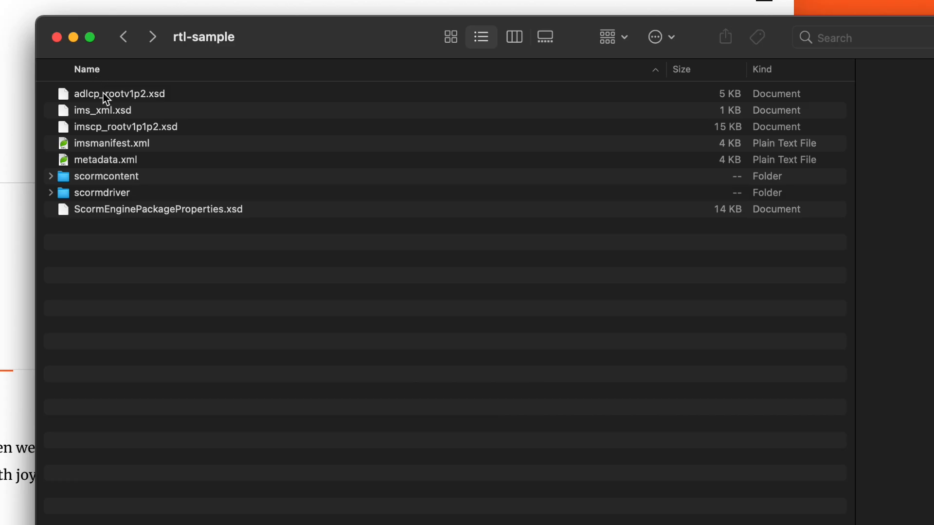
pyautogui.press('cmd+a')
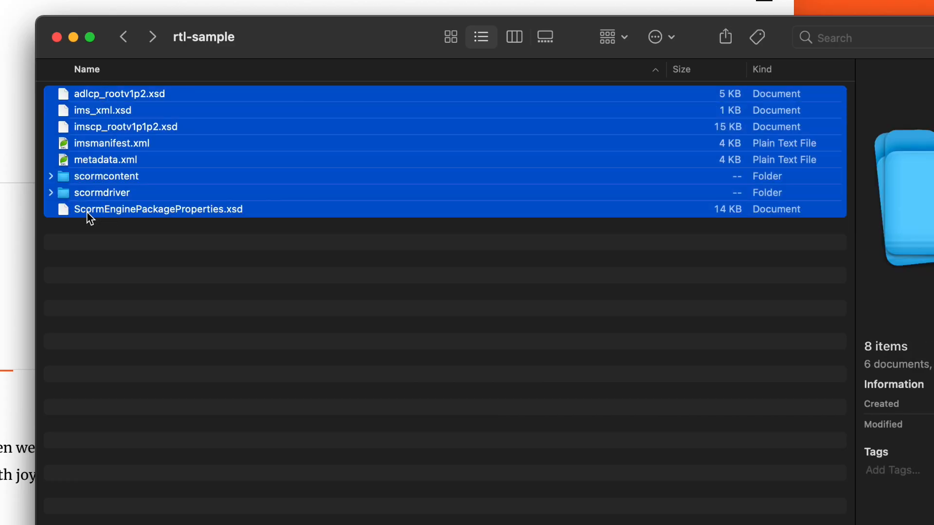
pyautogui.rightClick(88, 216)
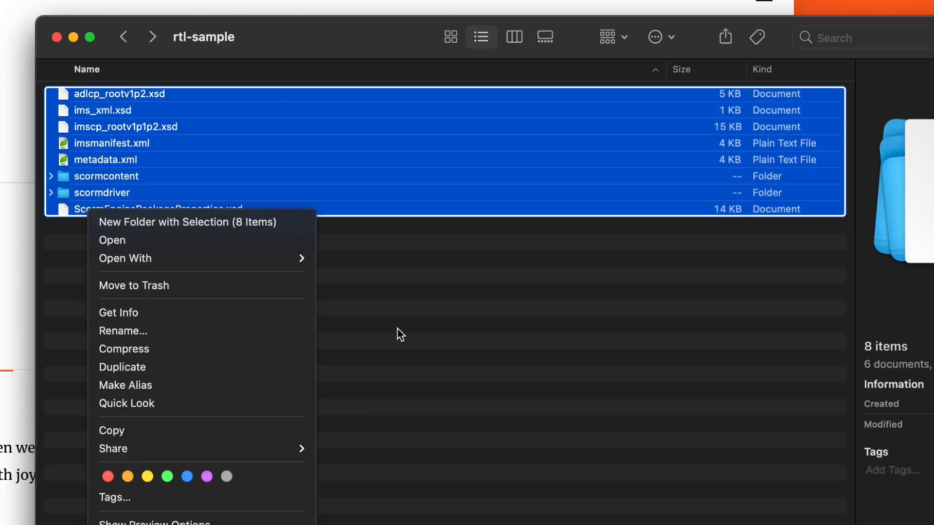